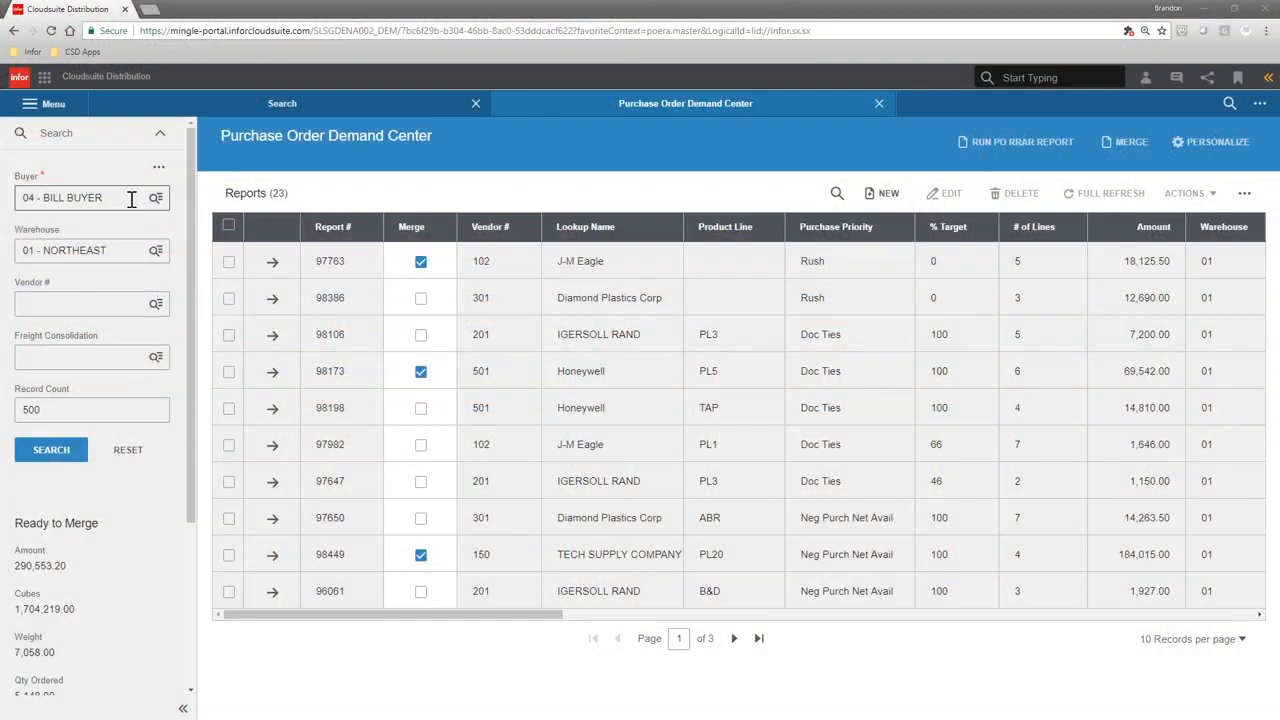
# Step: Filter reports to buyer 07 - DAVE BUYER and view report 98535's two line items
pyautogui.write('07 - DAVE BUYER')
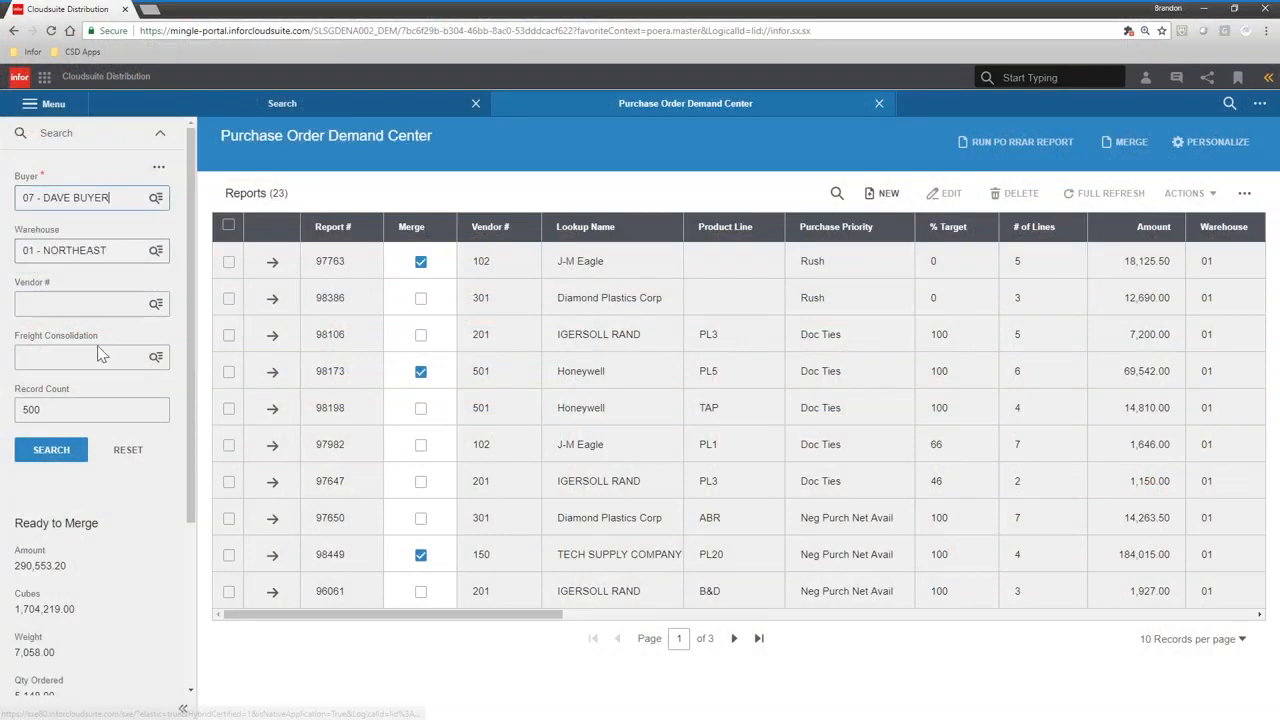
pyautogui.click(50, 448)
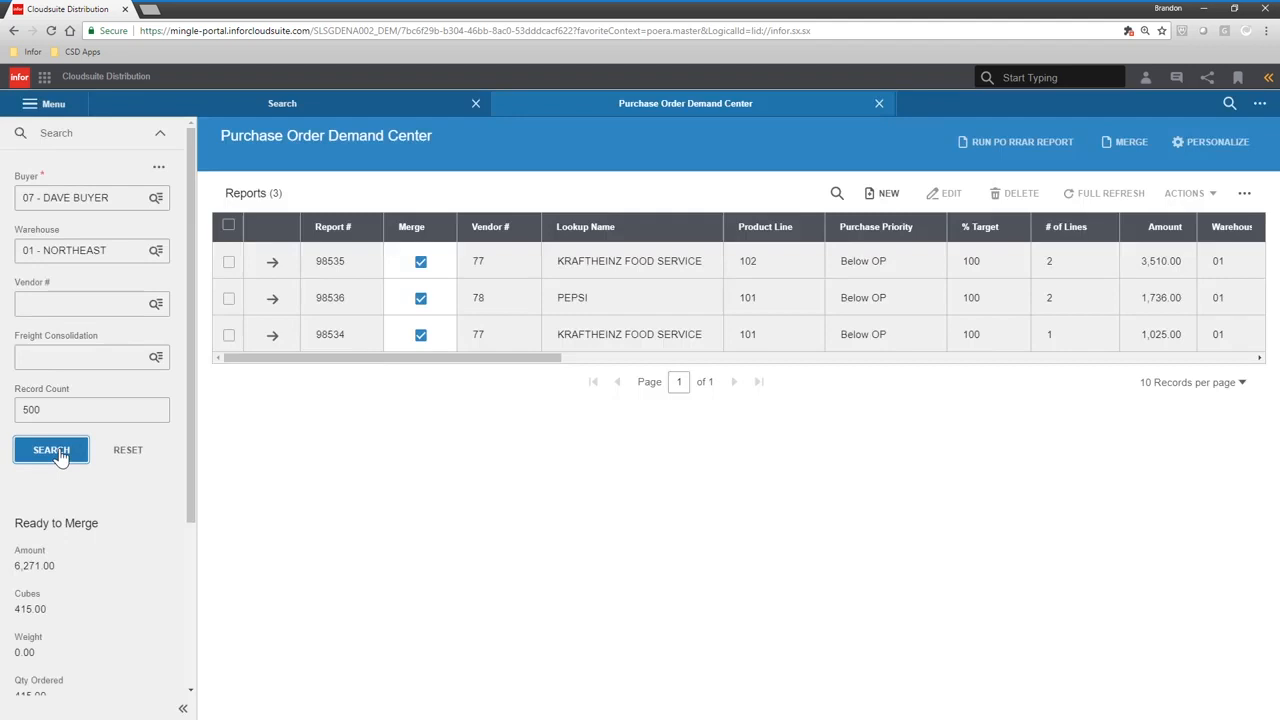
pyautogui.moveTo(288, 260)
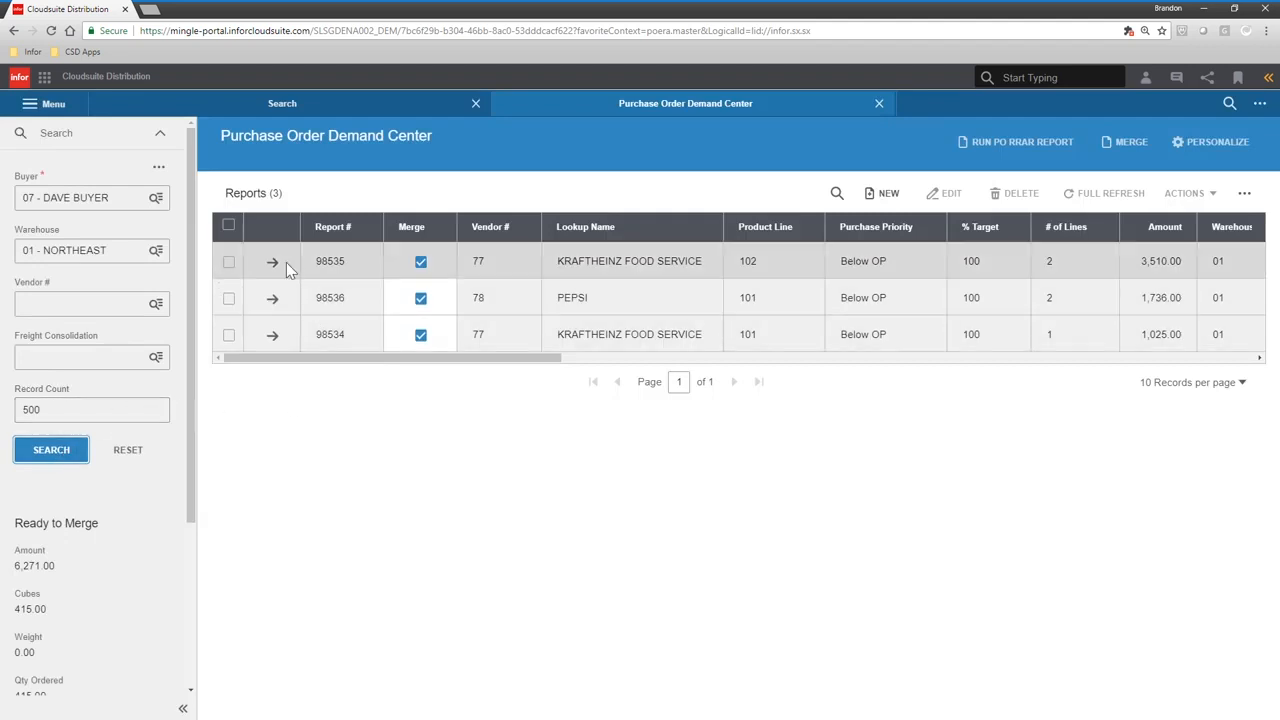
pyautogui.click(272, 260)
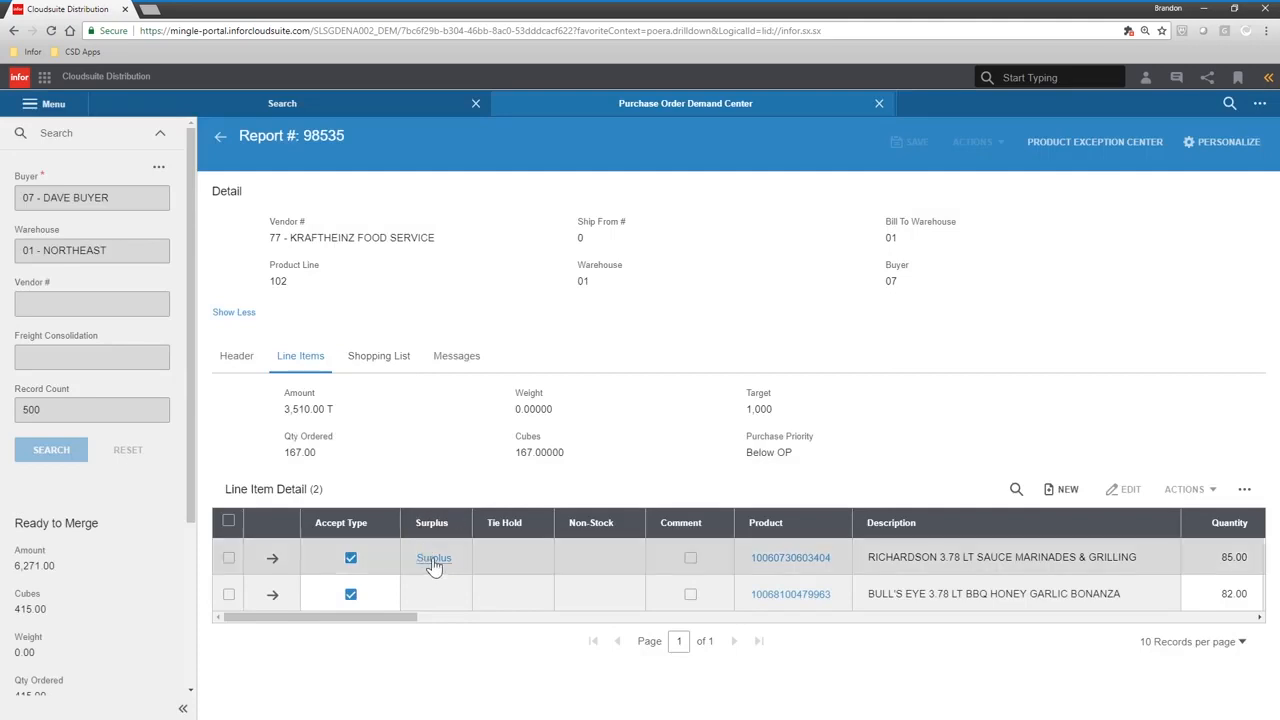
pyautogui.click(432, 556)
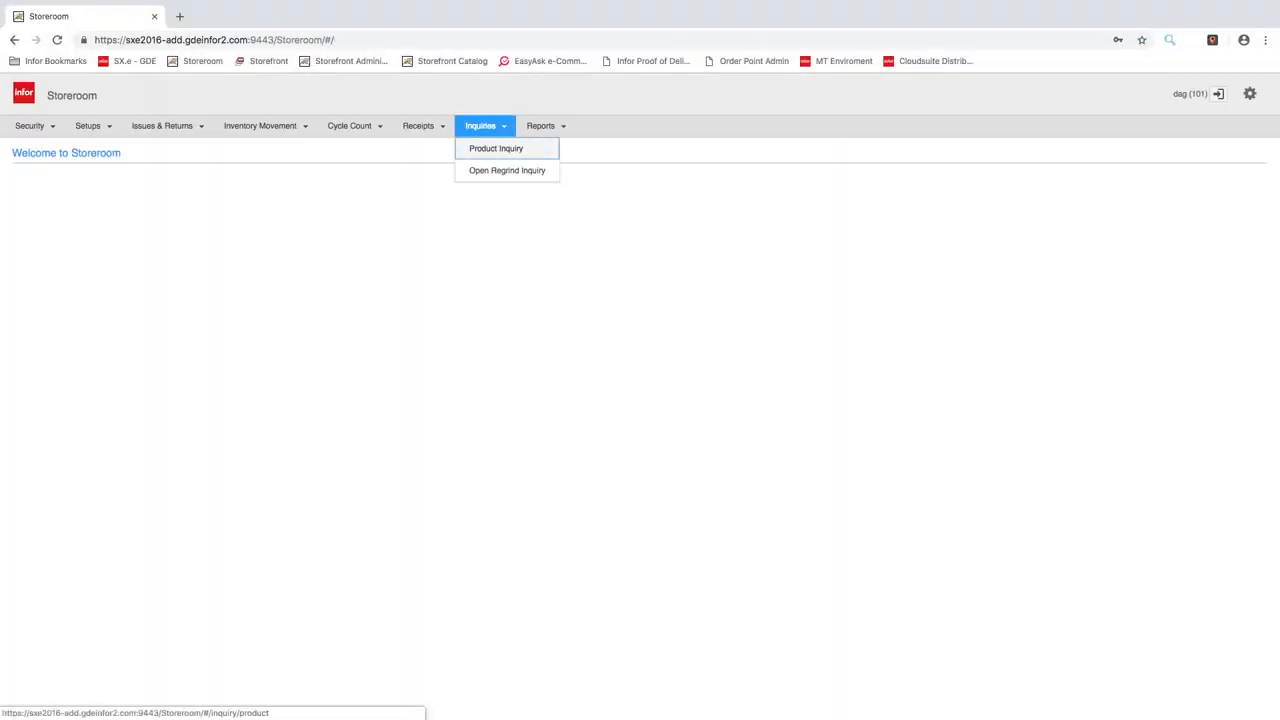
# Step: Show the Product Inquiry list filtered to SR storeroom products like goggles and gloves
pyautogui.click(496, 148)
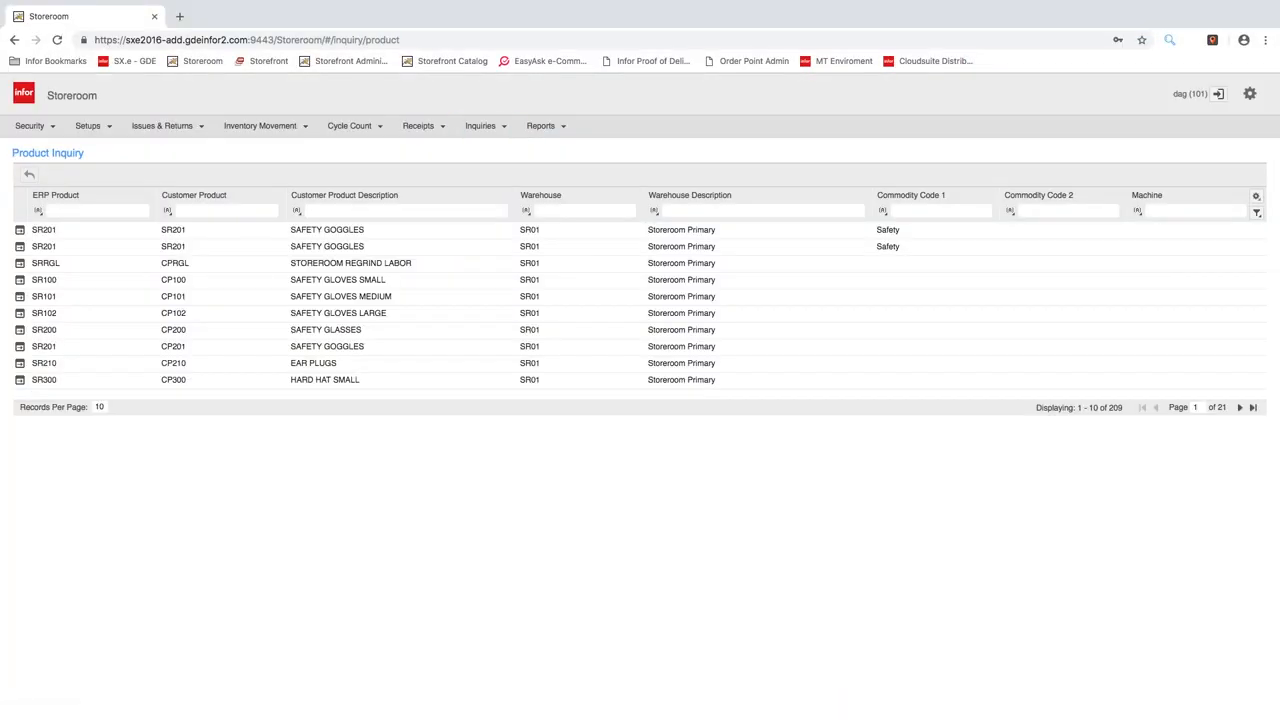
pyautogui.write('SR')
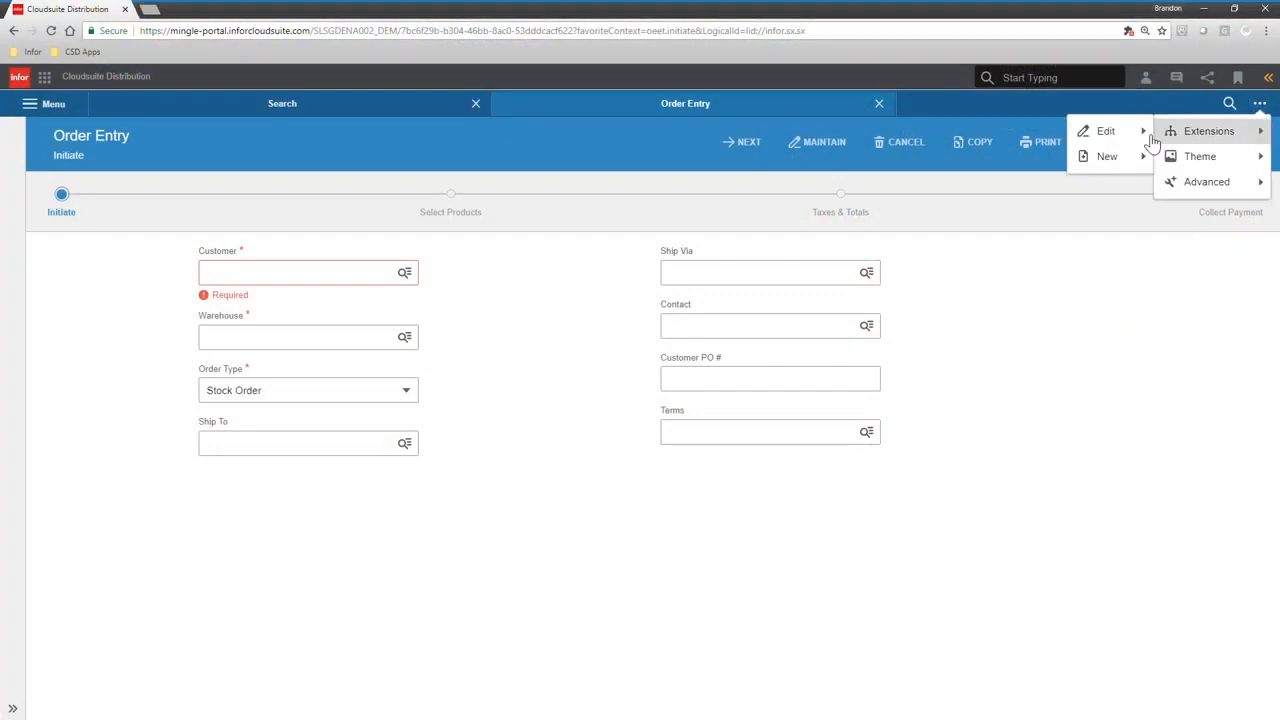
# Step: Extend the Order Entry initiate screen at System level and view the customer section's layout options
pyautogui.click(1206, 132)
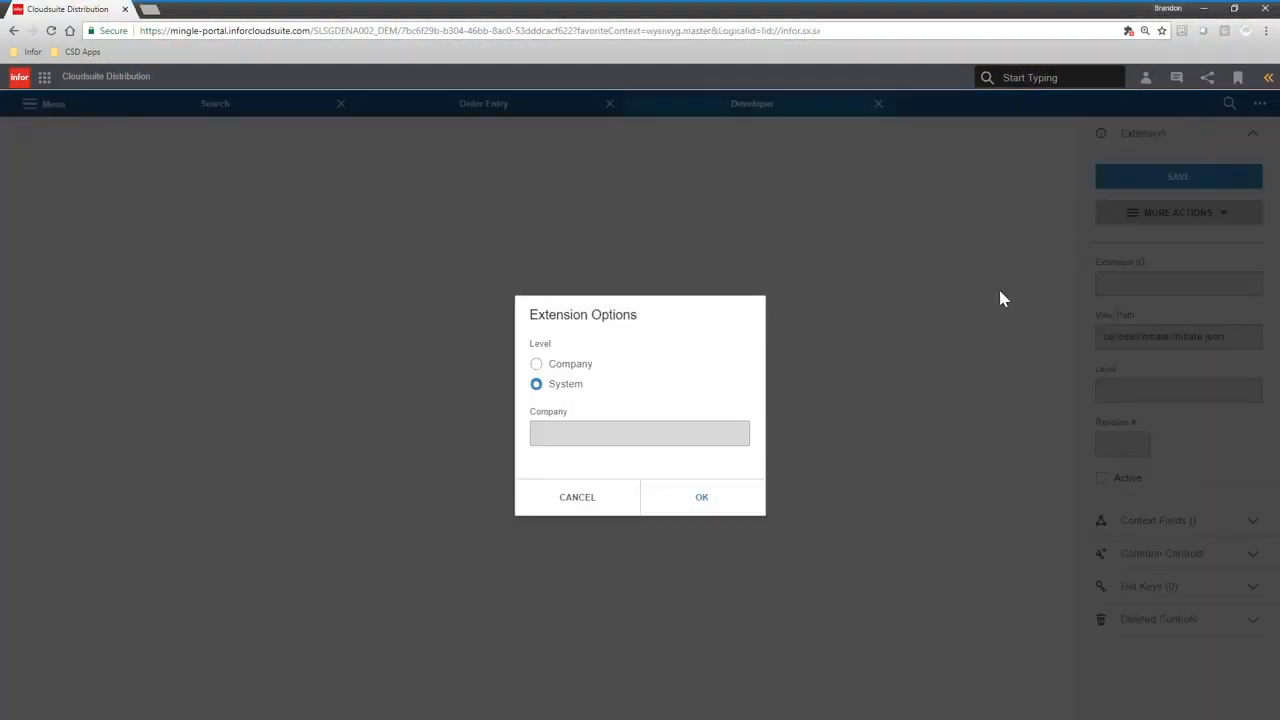
pyautogui.click(700, 496)
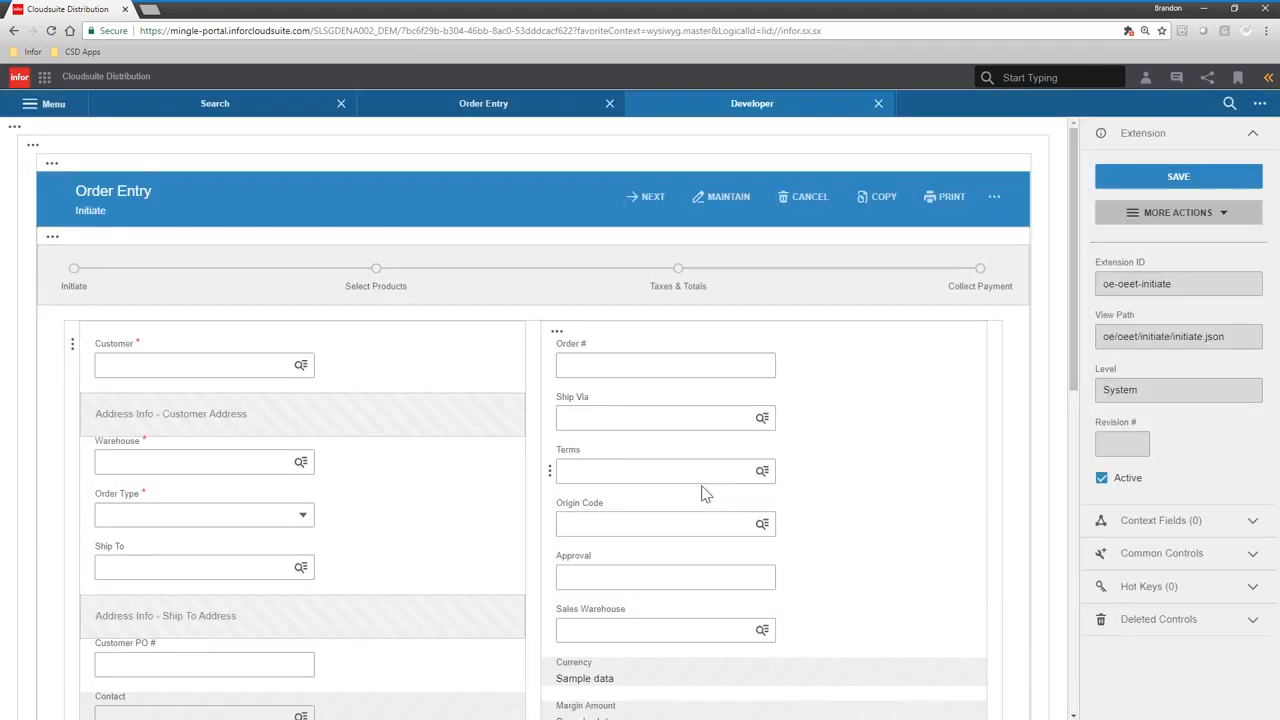
pyautogui.click(96, 332)
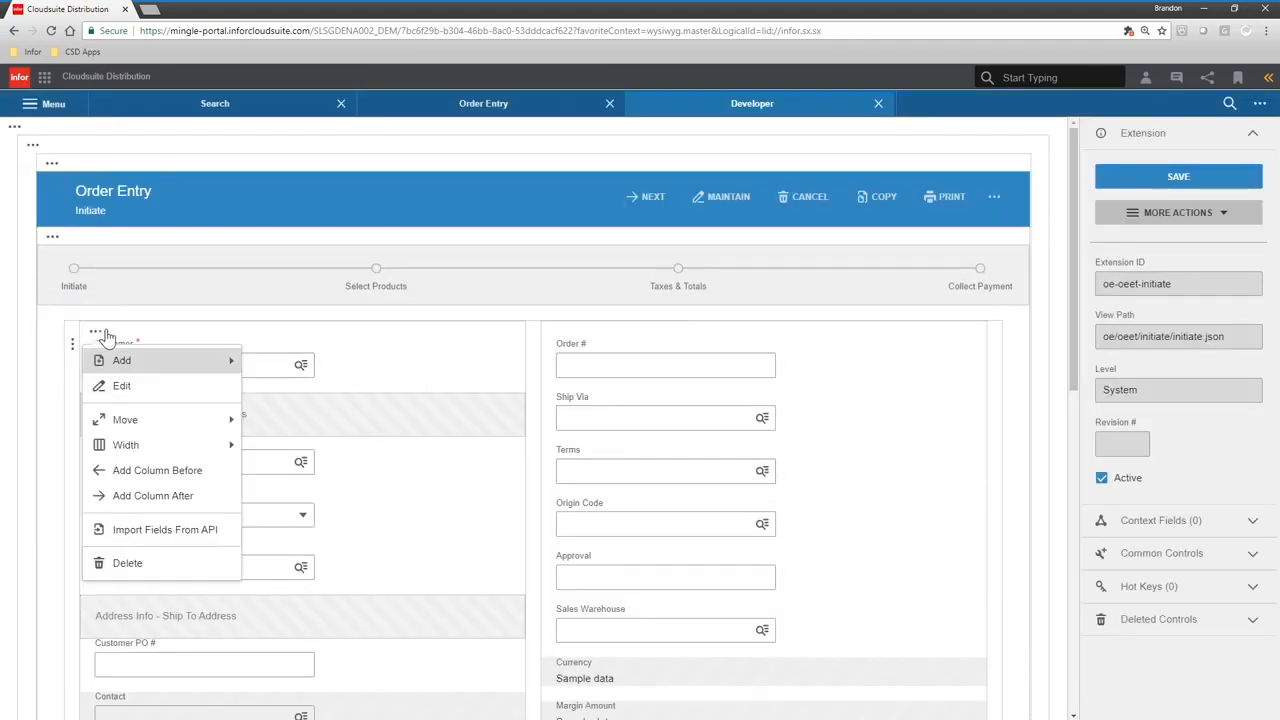
pyautogui.moveTo(120, 360)
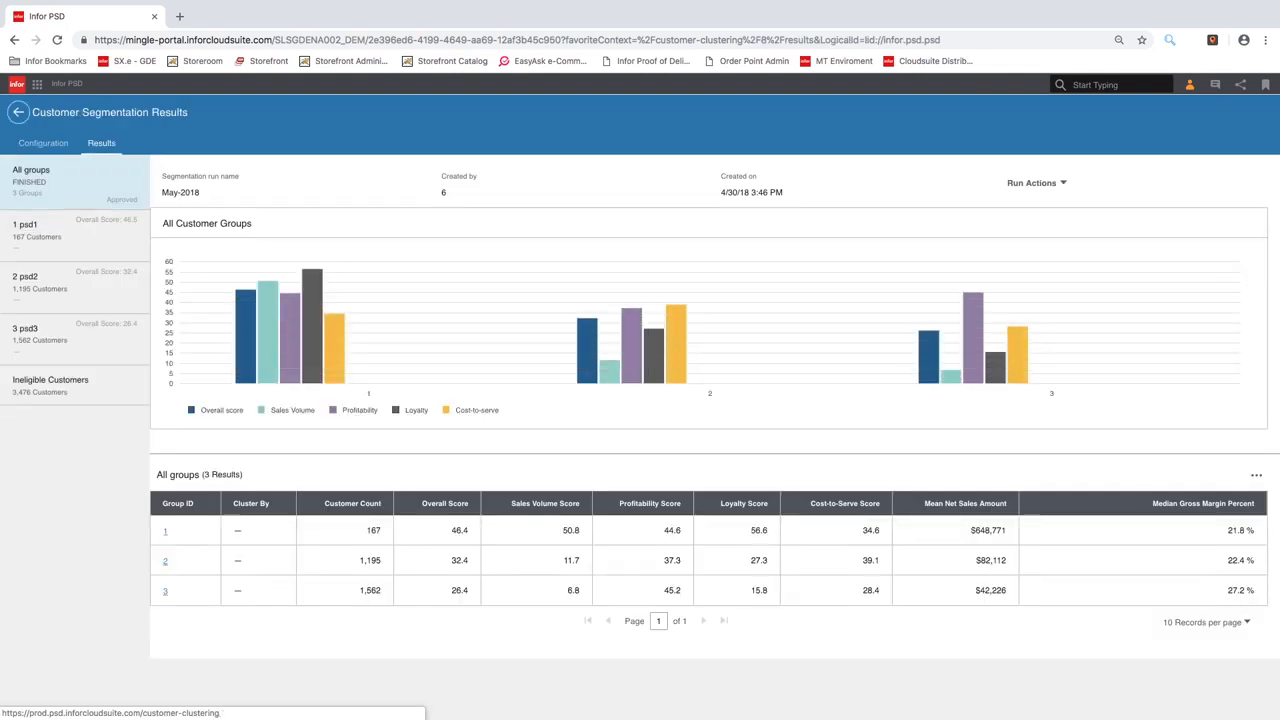
# Step: View the PR13 price recommendations run with 2 of 2,714 records approved
pyautogui.click(368, 142)
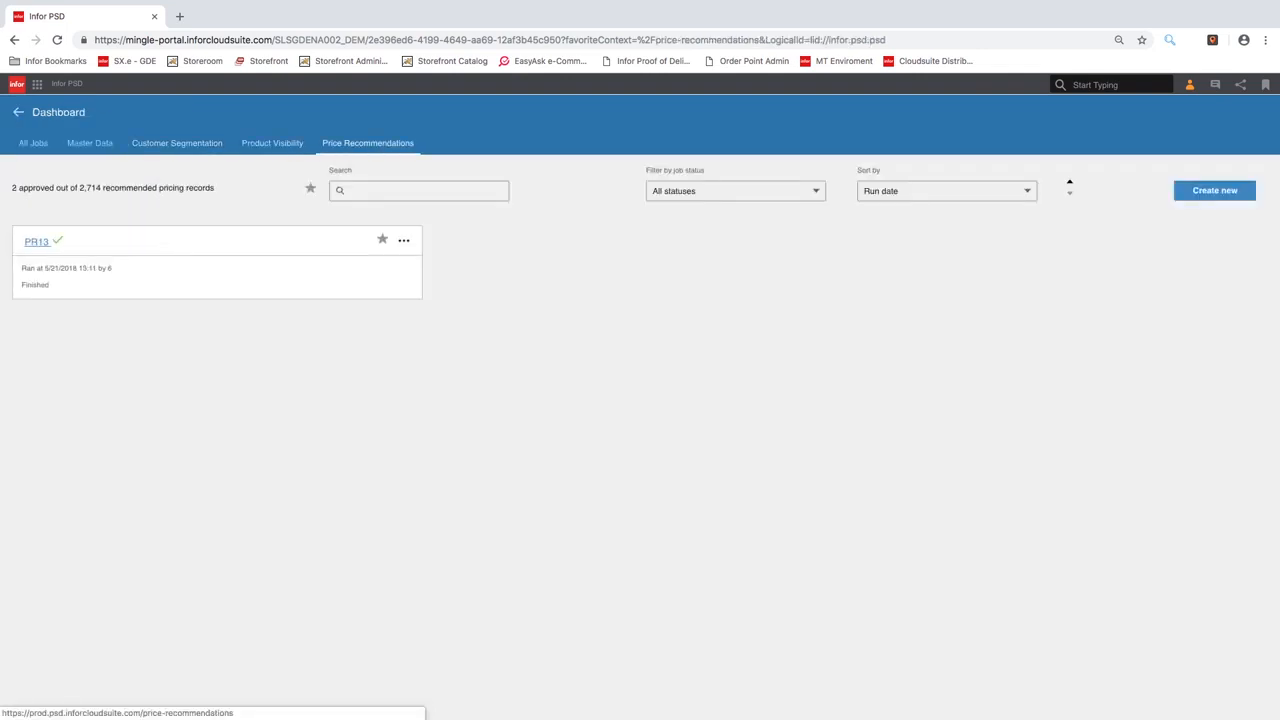